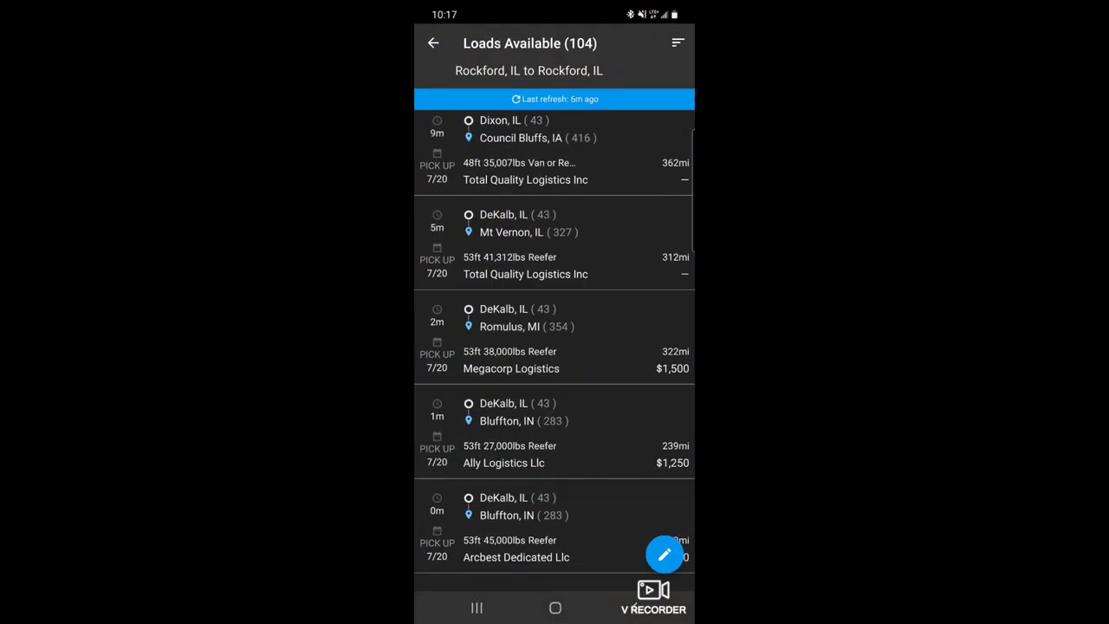
- Scroll the Rockford, IL reefer load results to reach the search's edit button
scroll(down, 3)
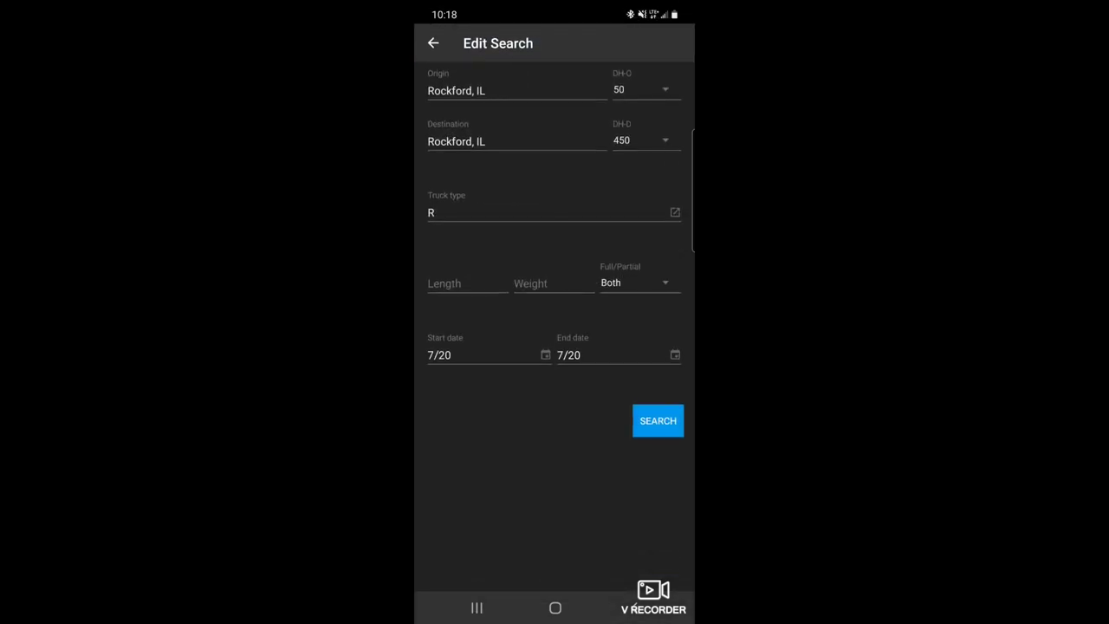
- Repost the Rockford, IL Van or Reefer truck: 53 ft, 40,000 lbs, available 7/20
click(658, 421)
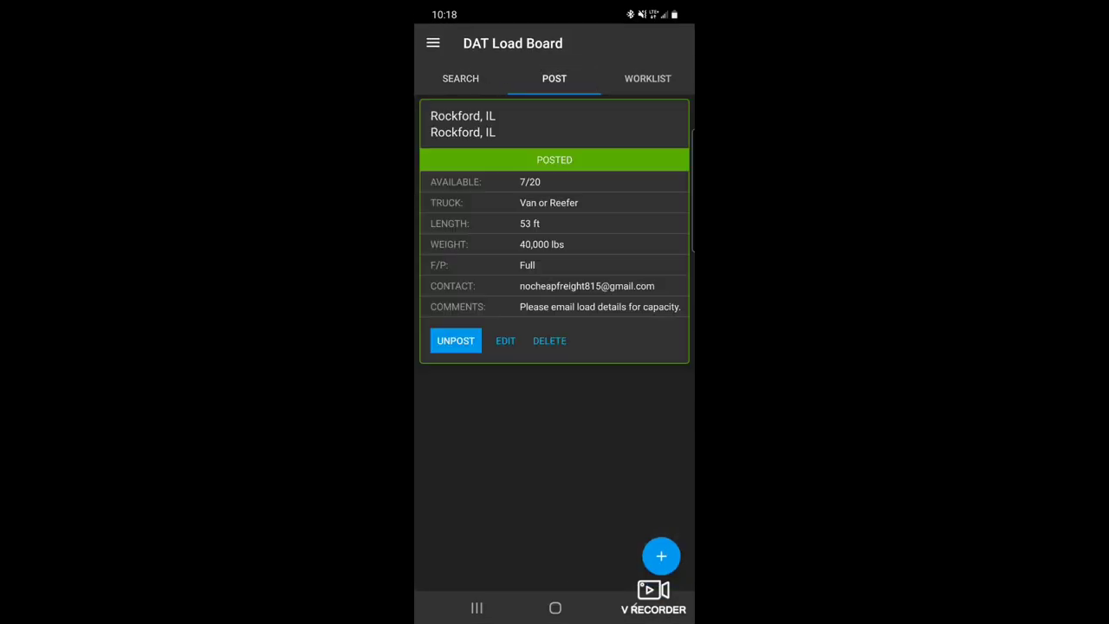
click(505, 341)
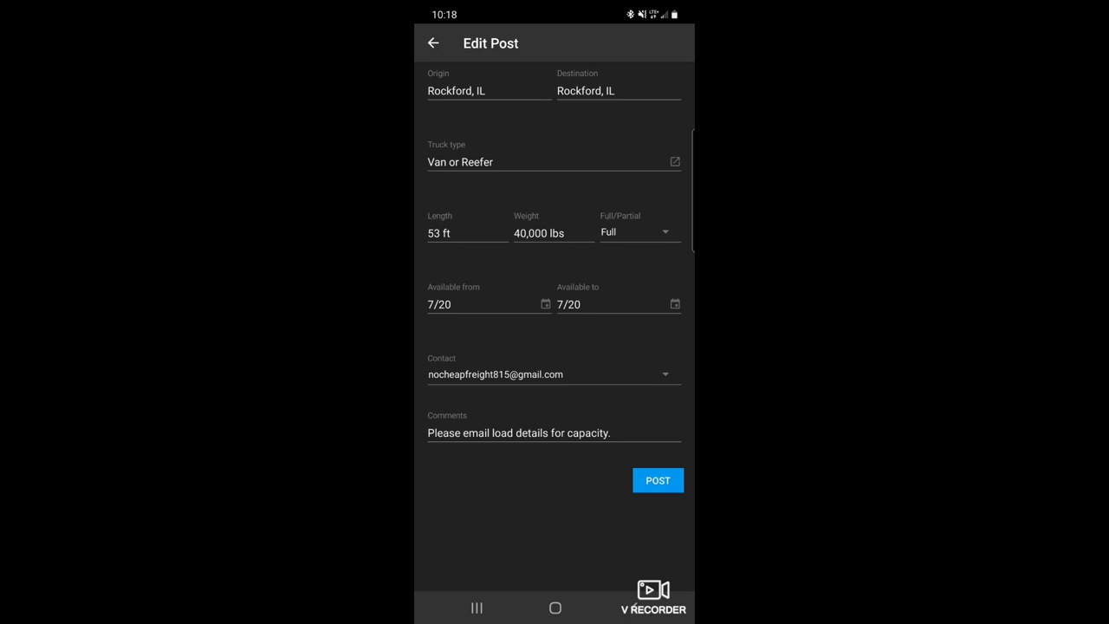
click(657, 480)
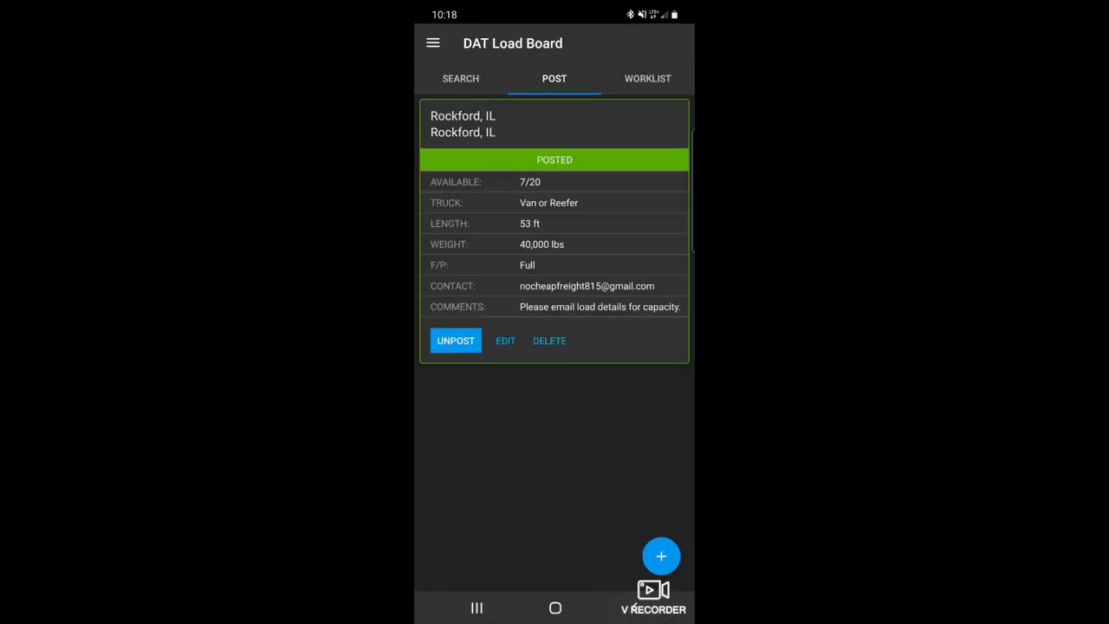
- Run the Rockford, IL load search and scroll through the 101 results
click(460, 78)
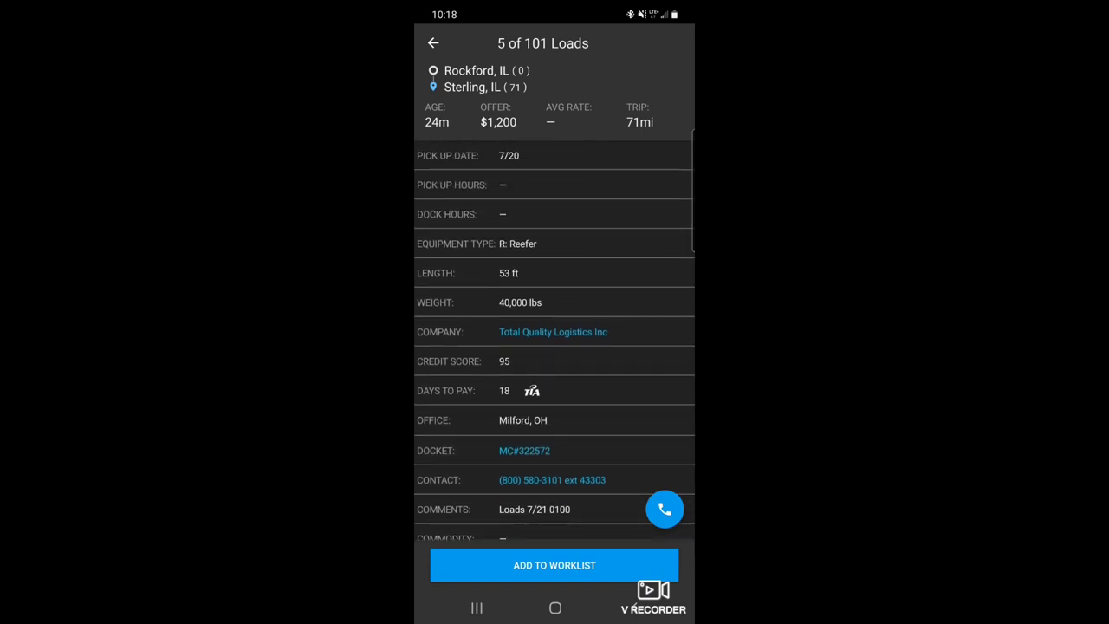
scroll(down, 3)
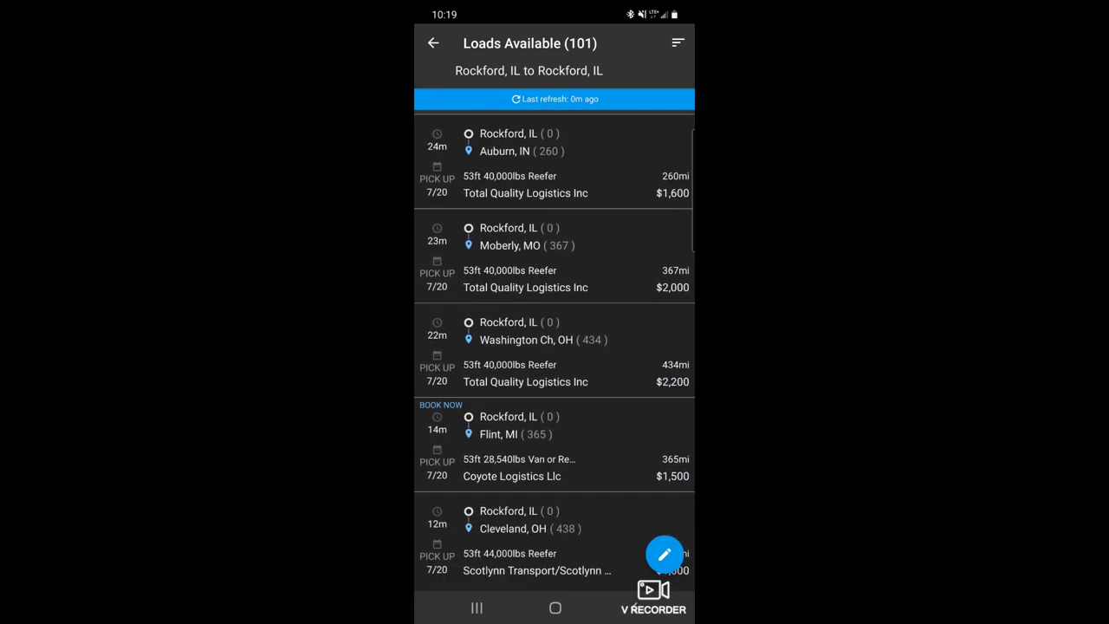
- Review the $750 Rochelle to Sterling reefer load, then move to the Kenosha load
scroll(down, 3)
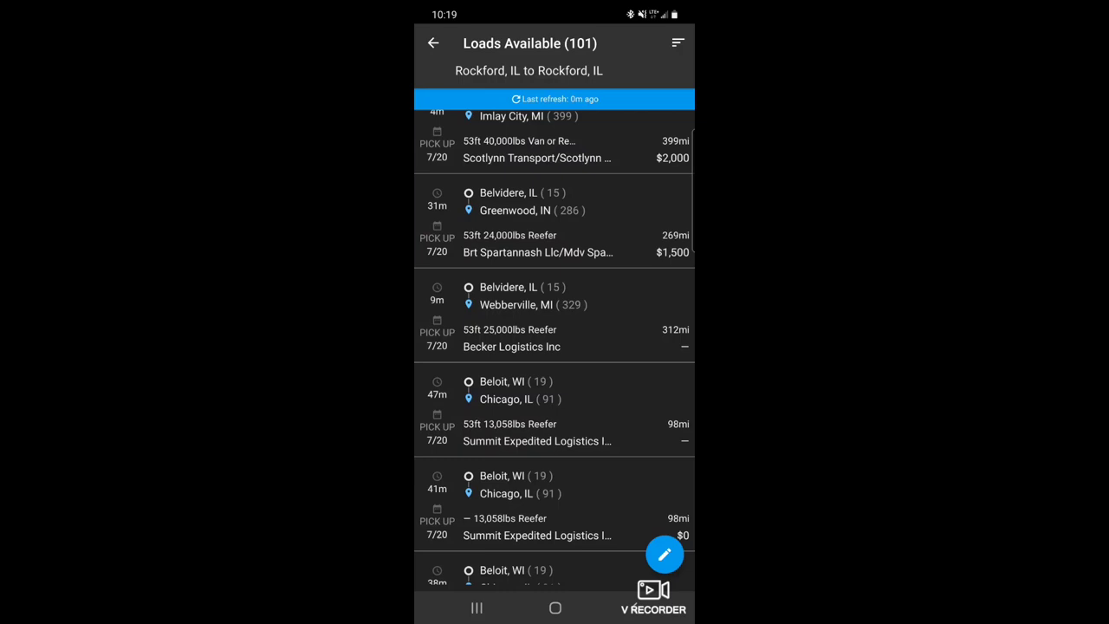
scroll(down, 3)
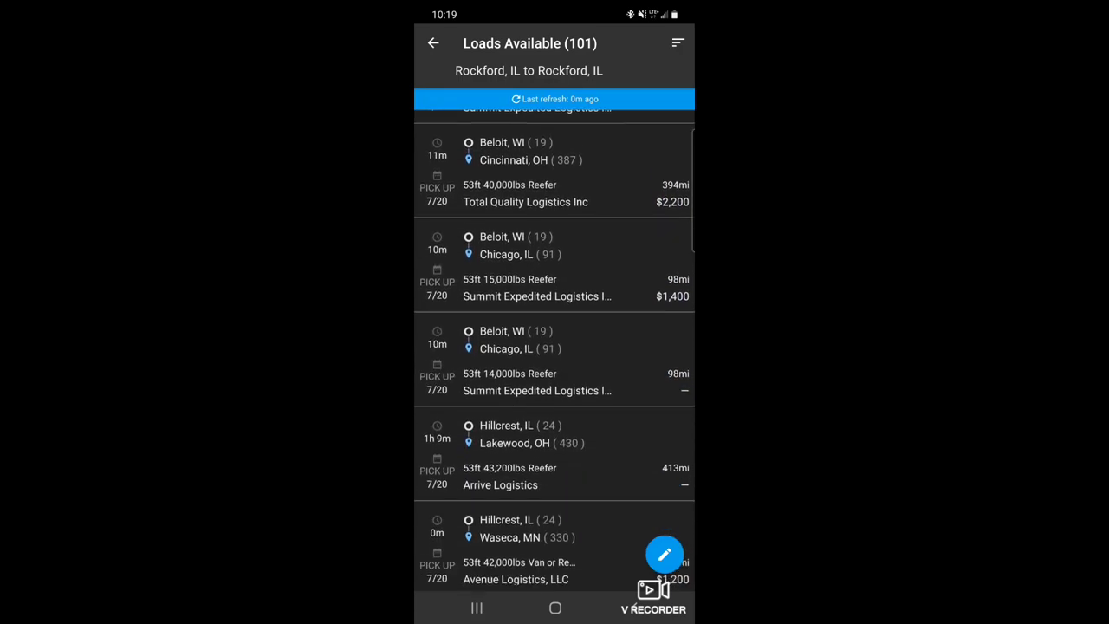
scroll(down, 3)
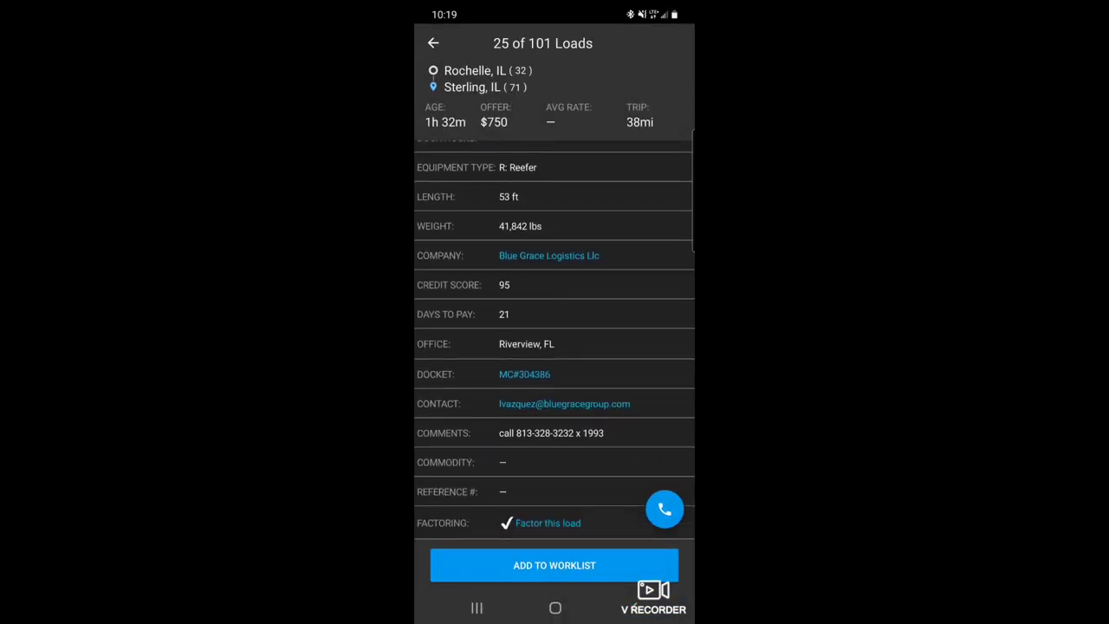
scroll(down, 3)
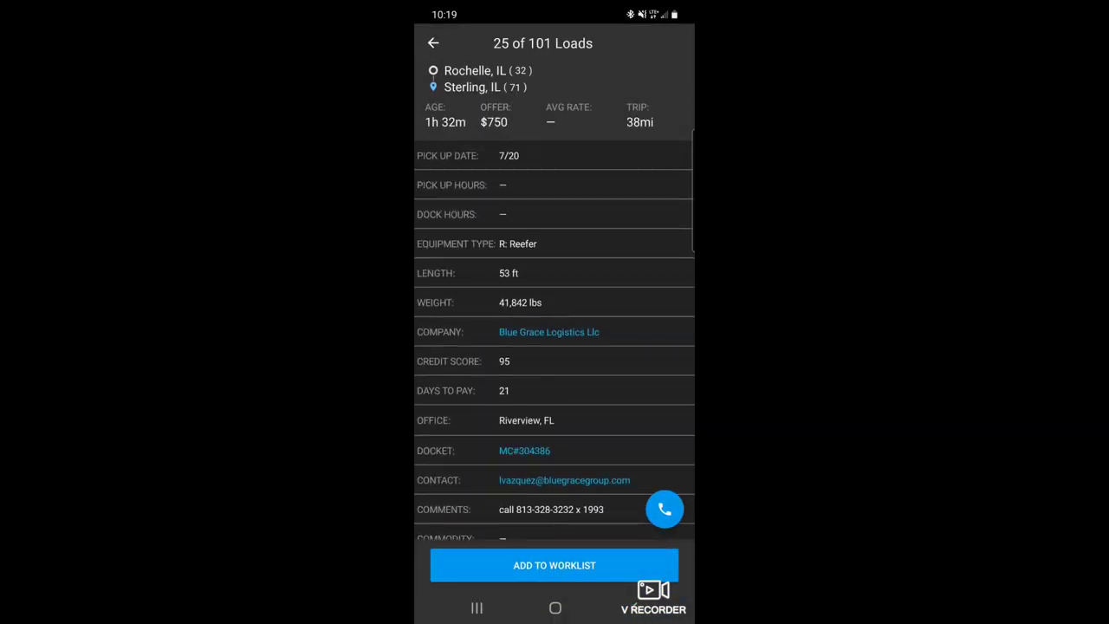
scroll(down, 3)
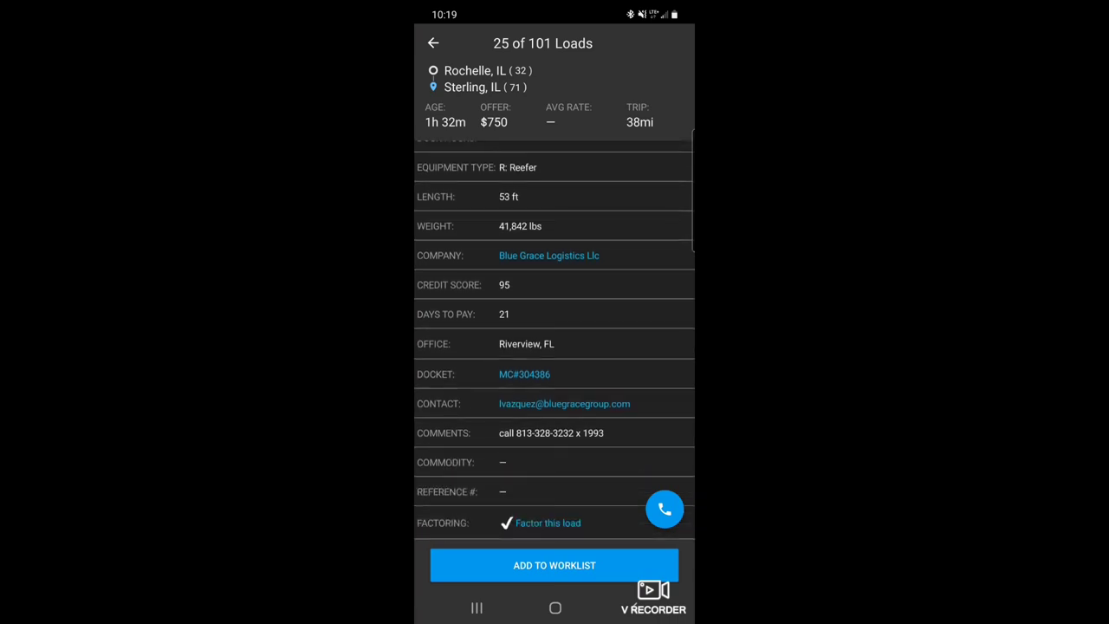
click(433, 43)
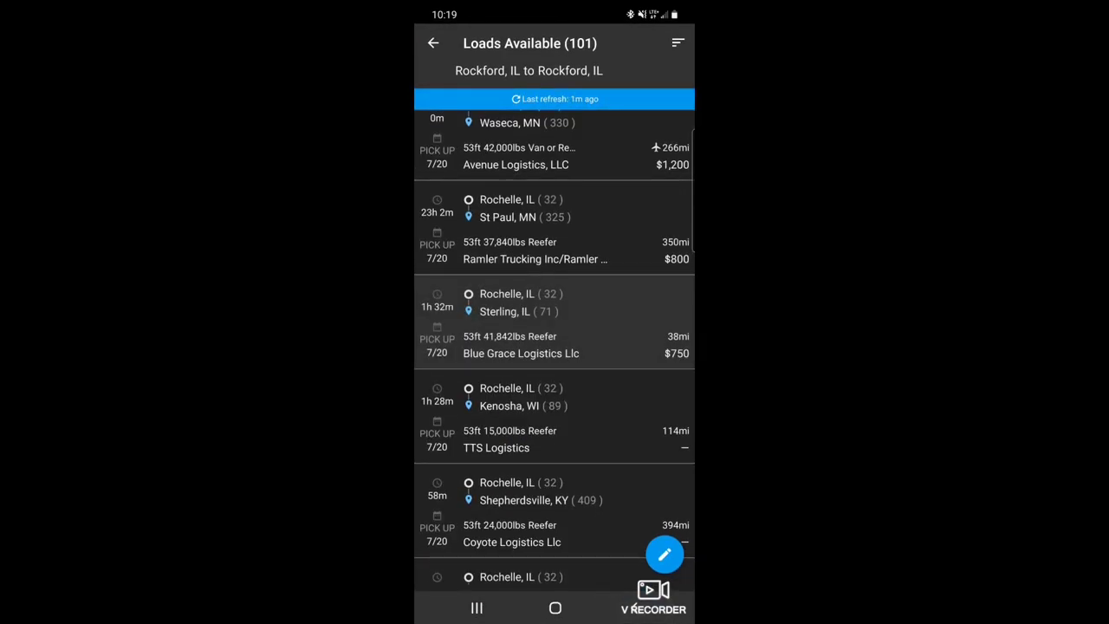
click(554, 322)
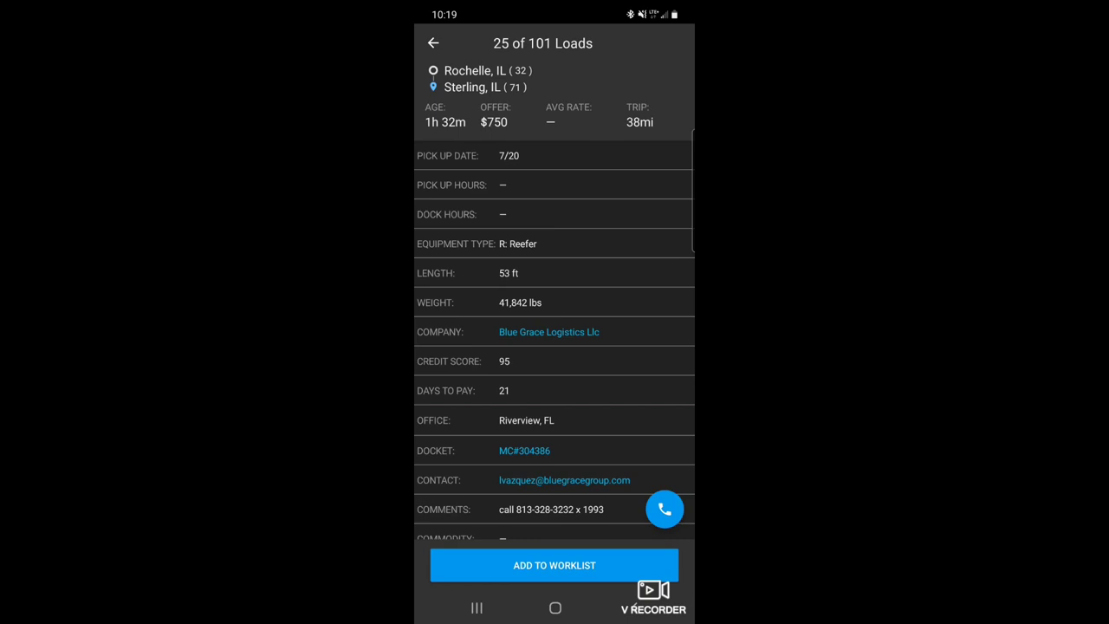
scroll(down, 3)
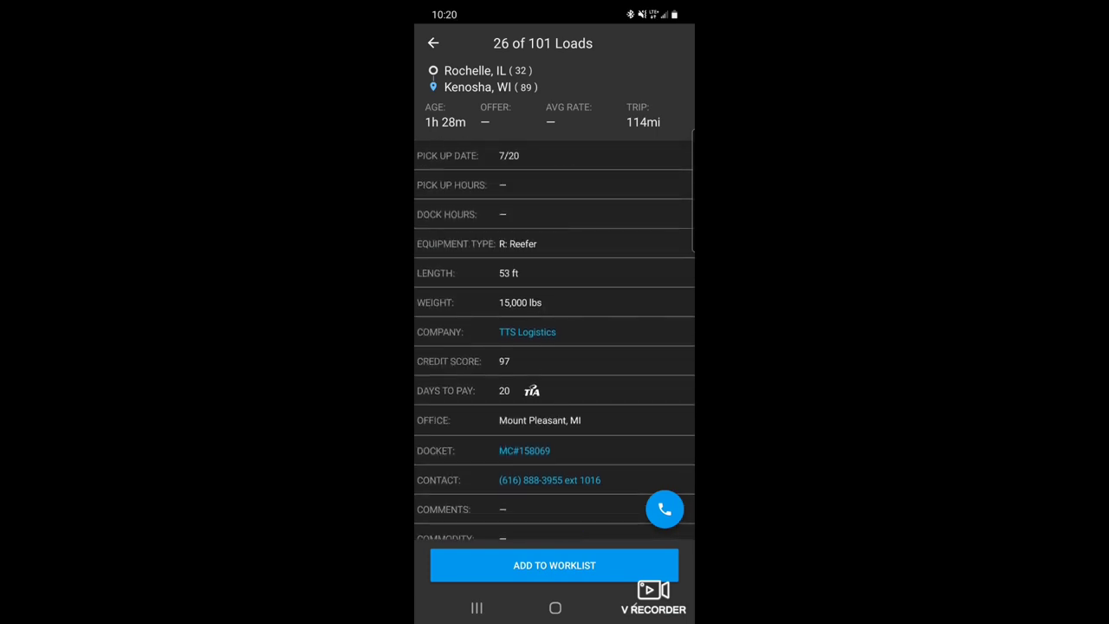
- Open the $1,000 Redwood Multimodal reefer load leaving Rochelle, IL
click(433, 43)
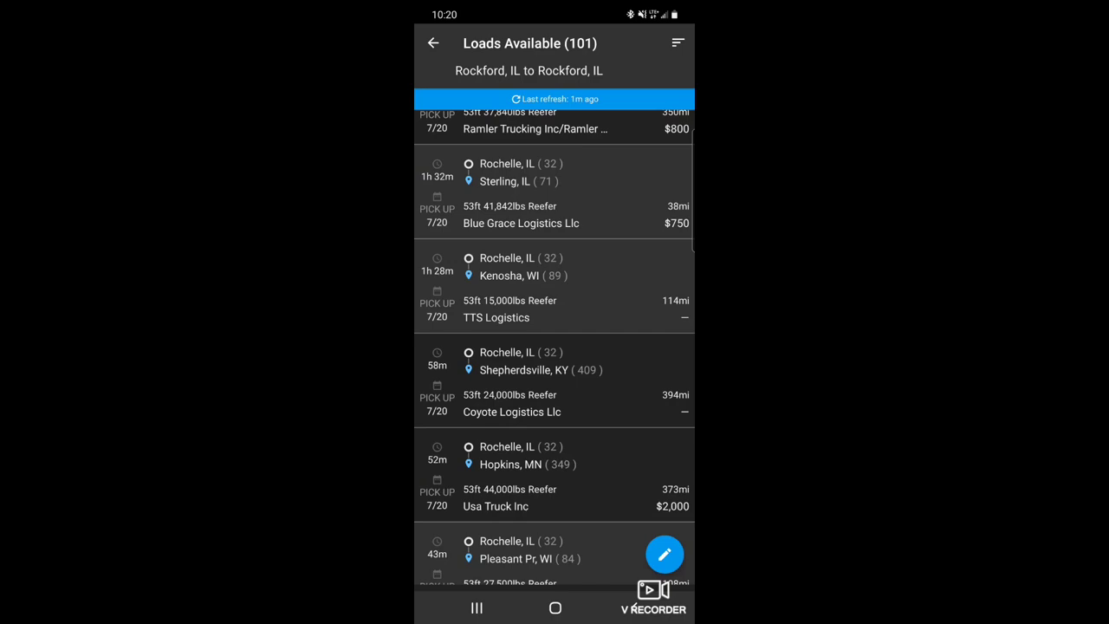
scroll(down, 3)
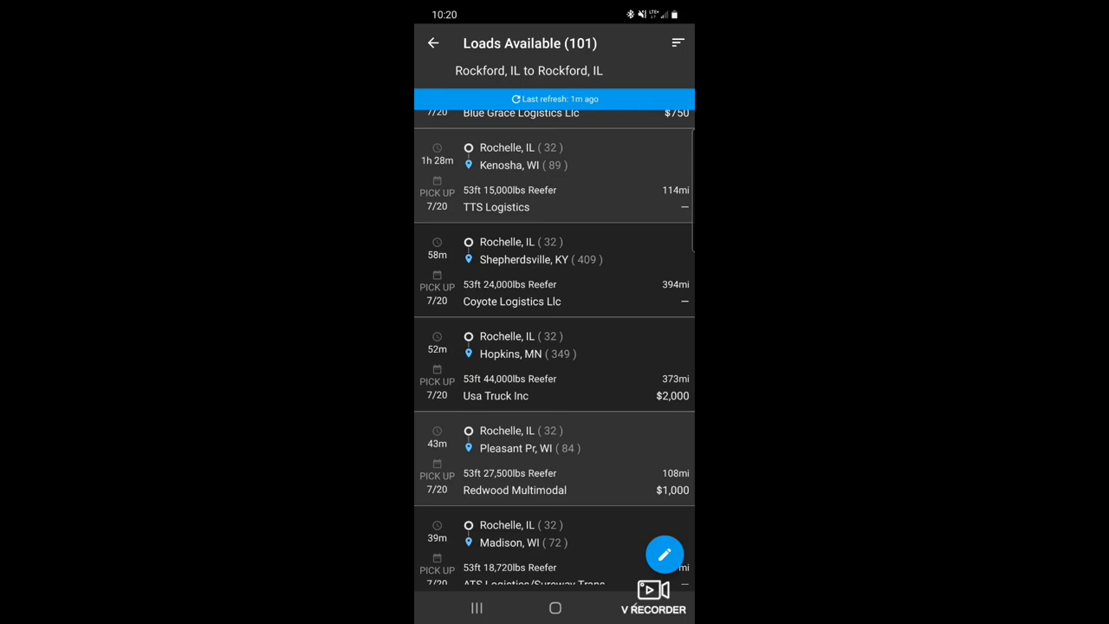
click(555, 176)
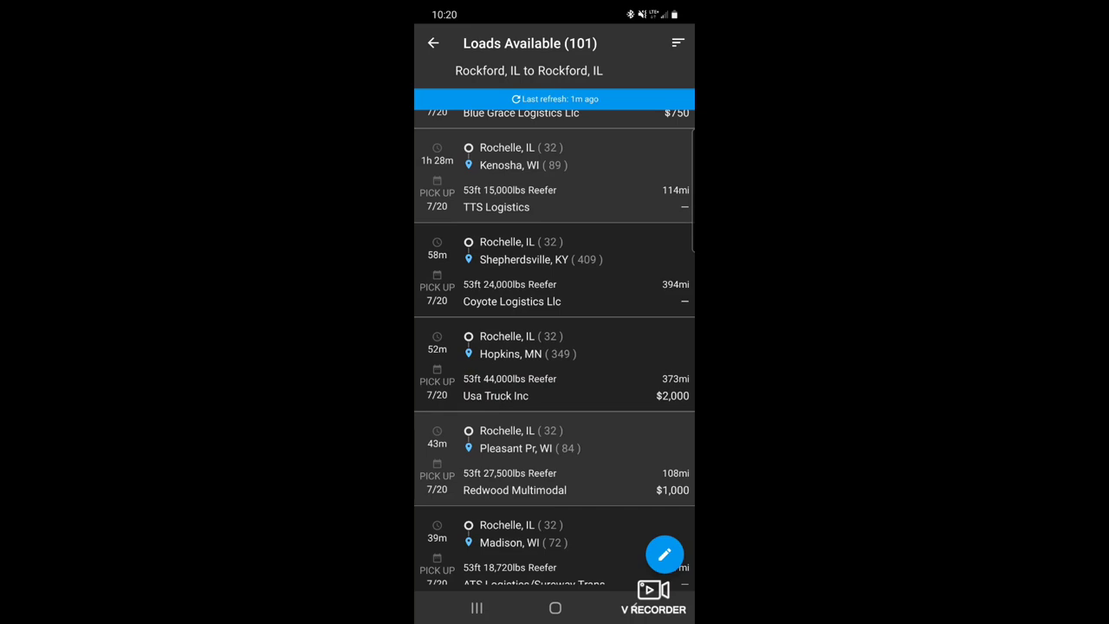
scroll(down, 3)
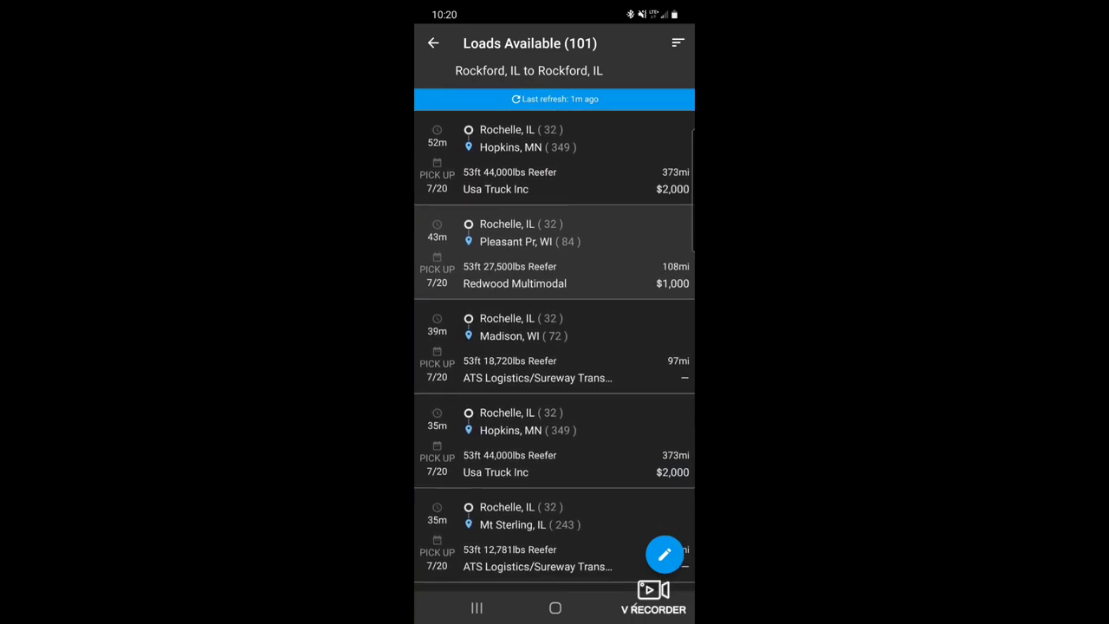
click(553, 251)
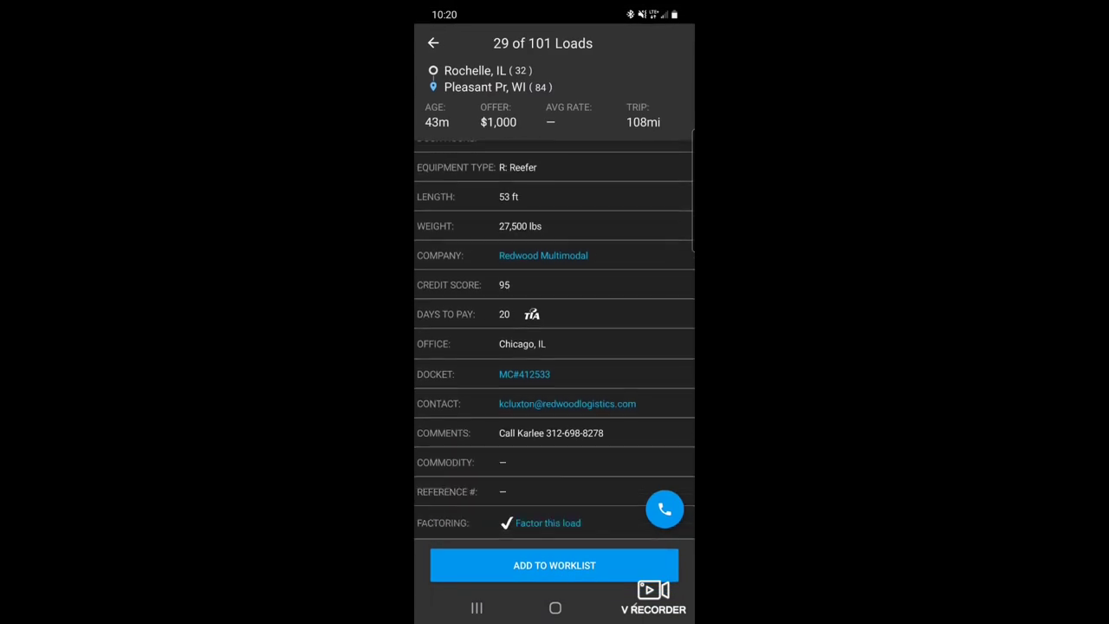
- Review the $1,000 Rochelle to Oconomowoc, WI load details and return to the list
scroll(down, 3)
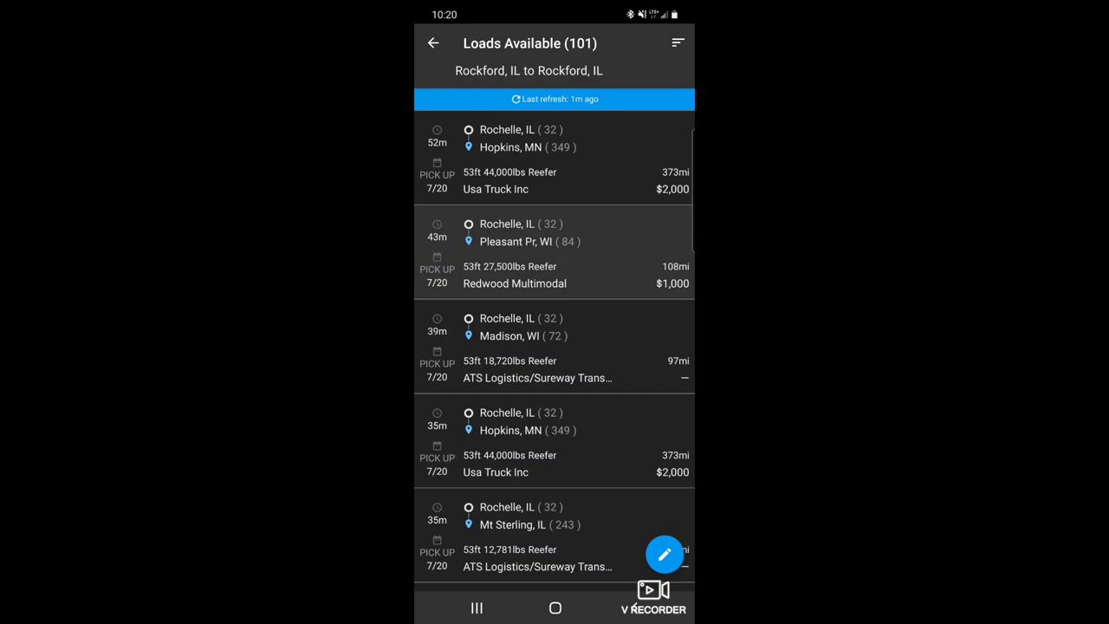
scroll(down, 3)
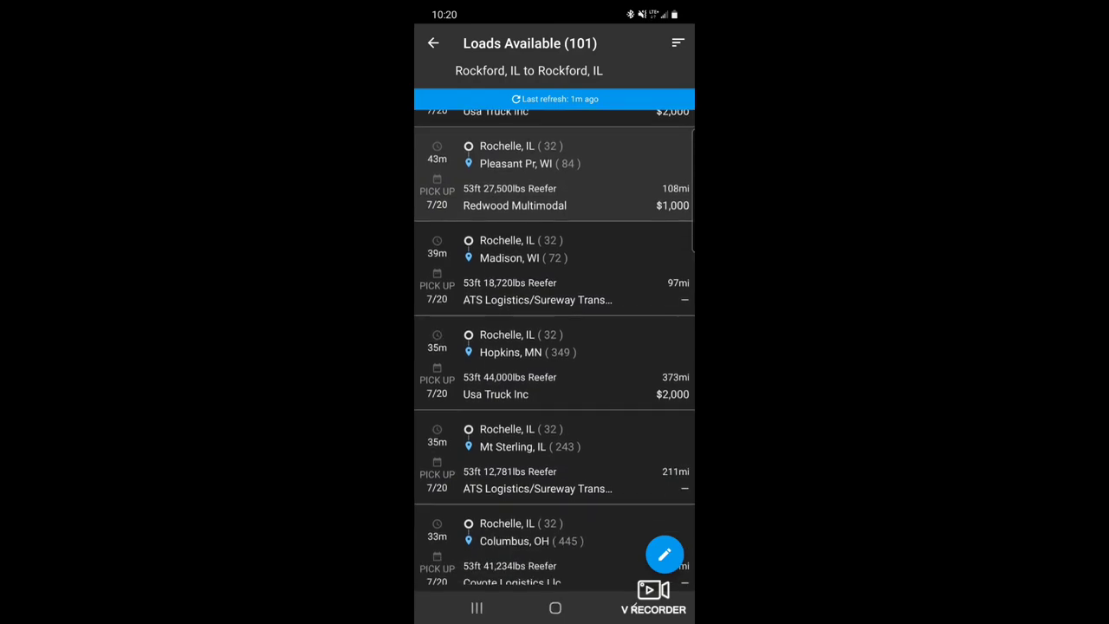
scroll(down, 3)
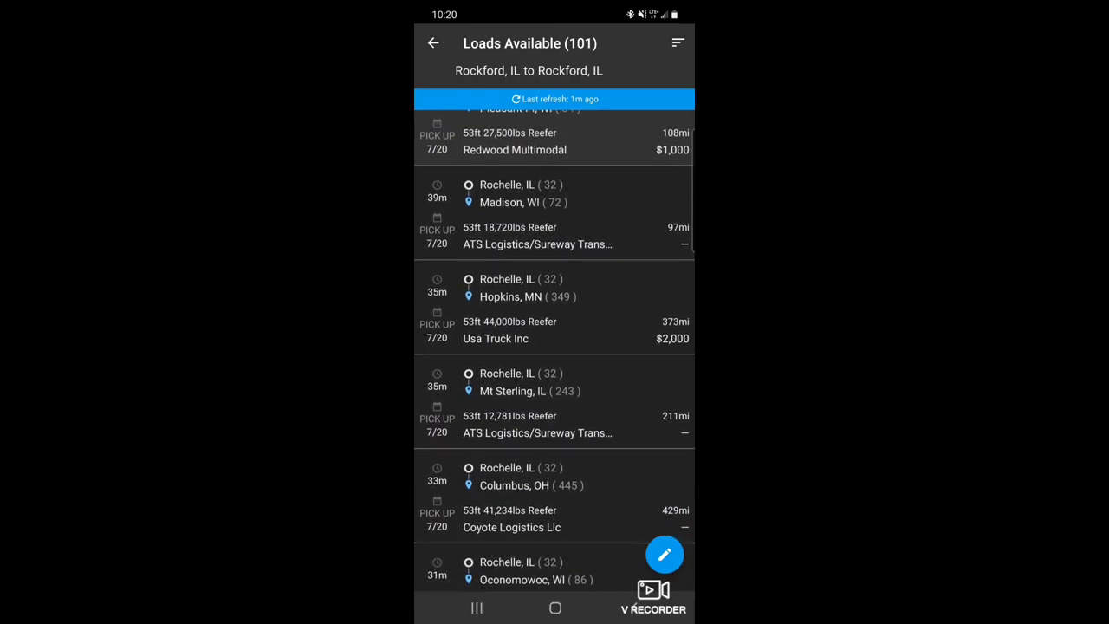
scroll(down, 3)
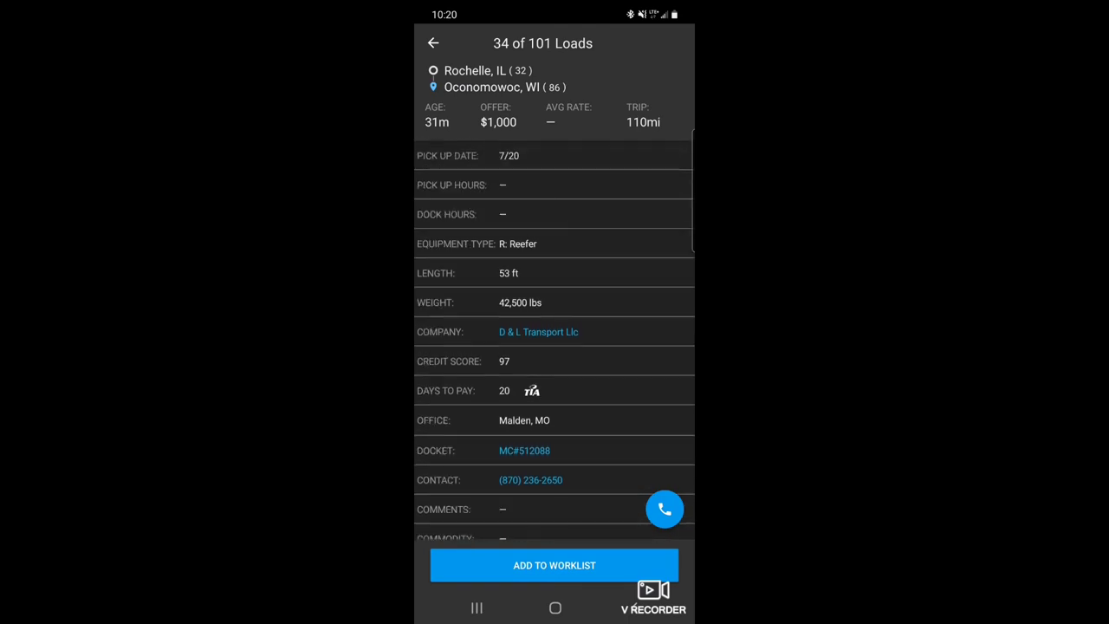
click(434, 44)
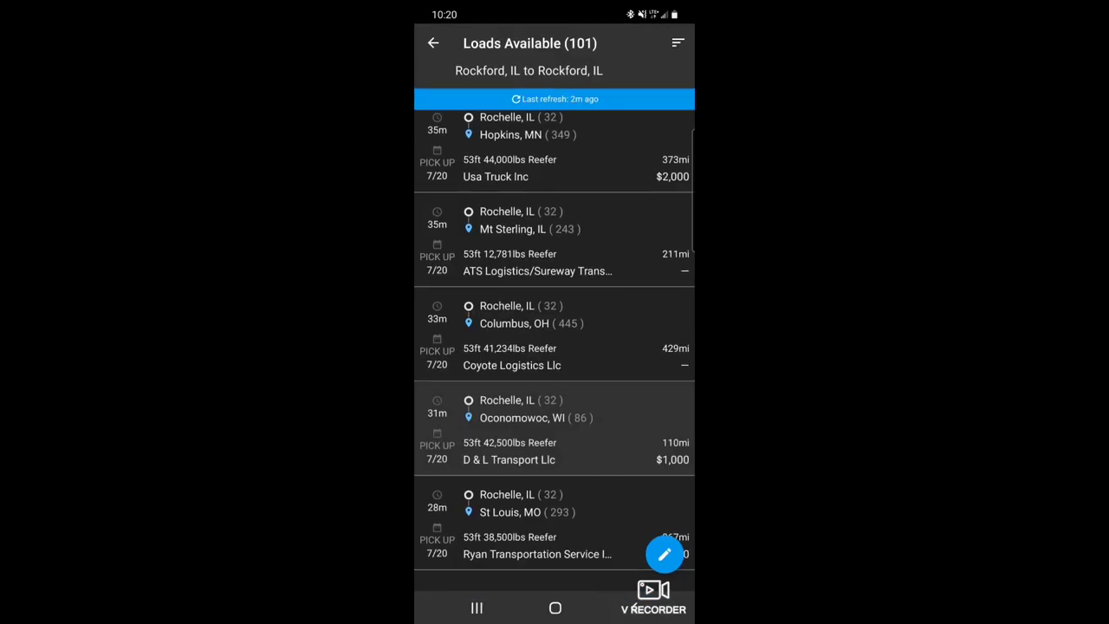
scroll(down, 3)
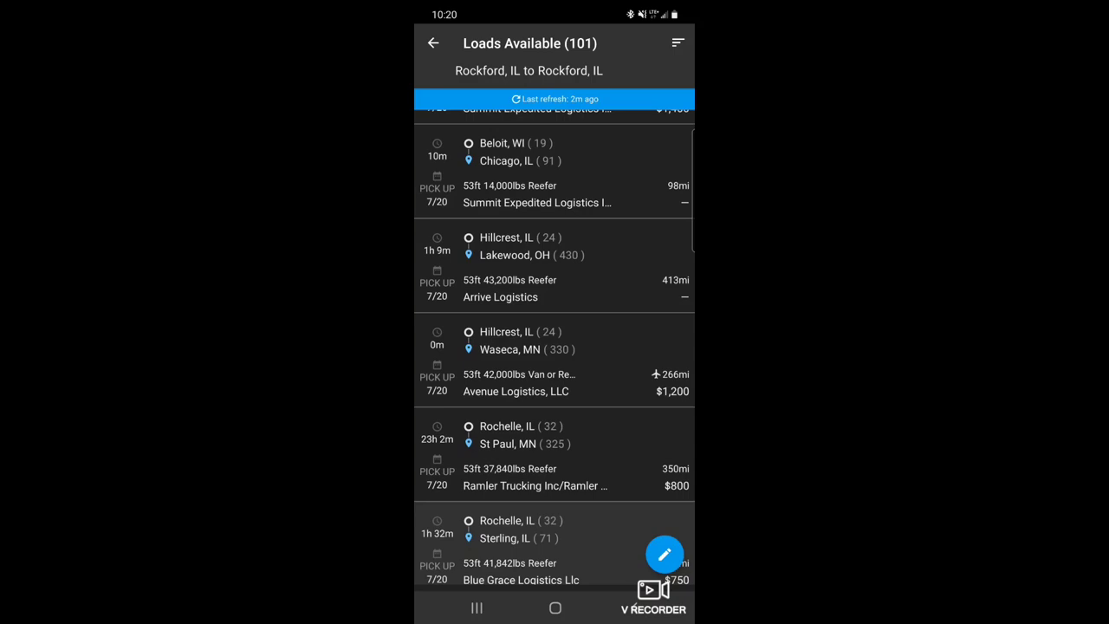
scroll(down, 3)
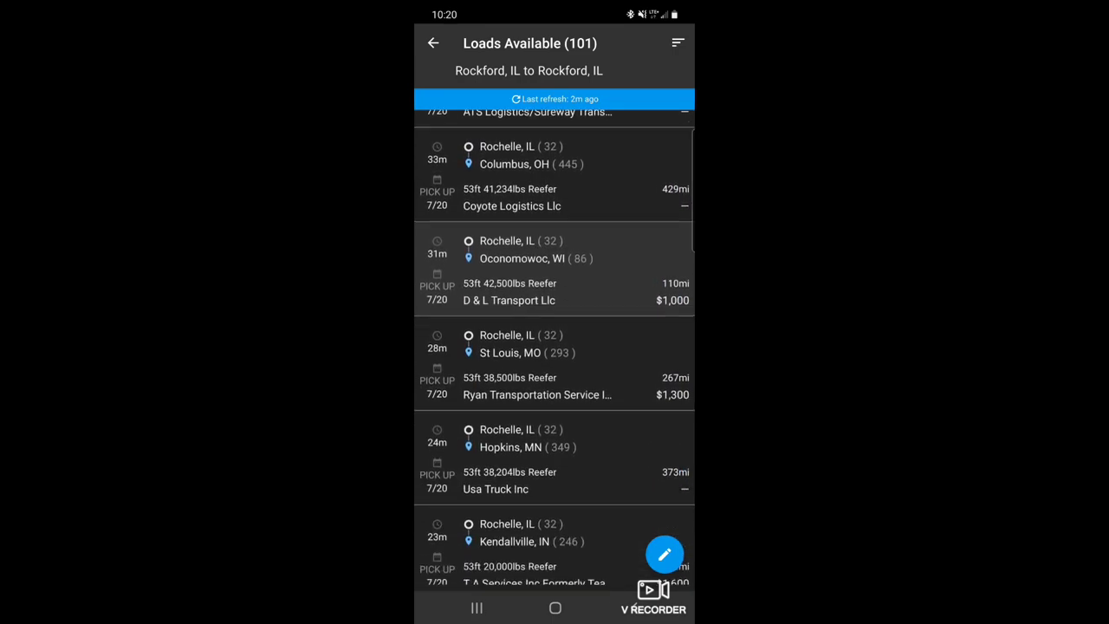
scroll(down, 3)
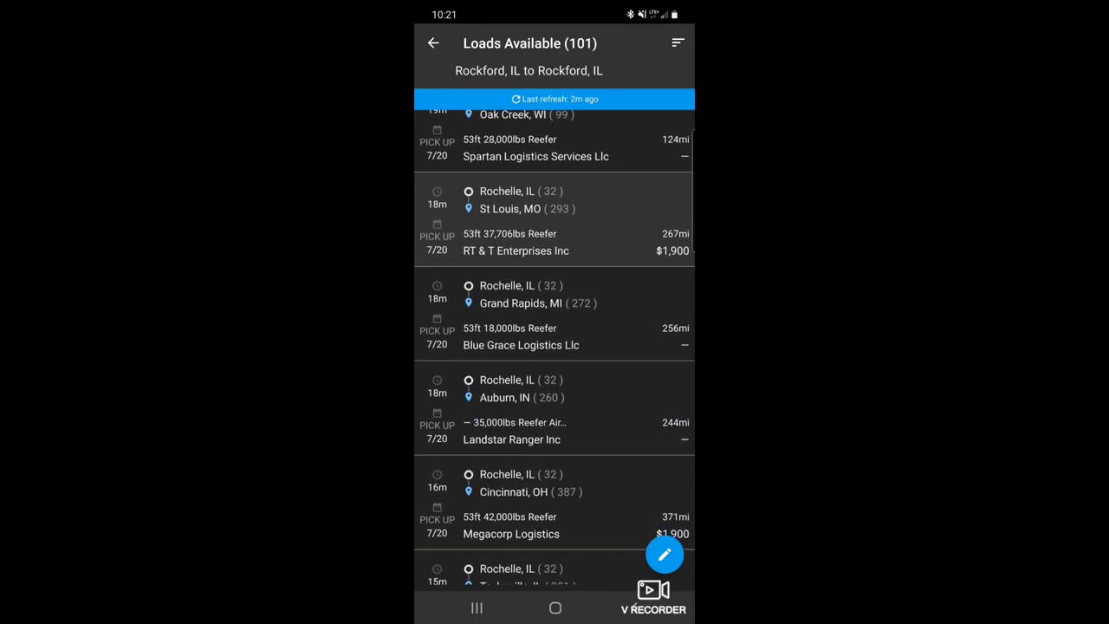
click(554, 220)
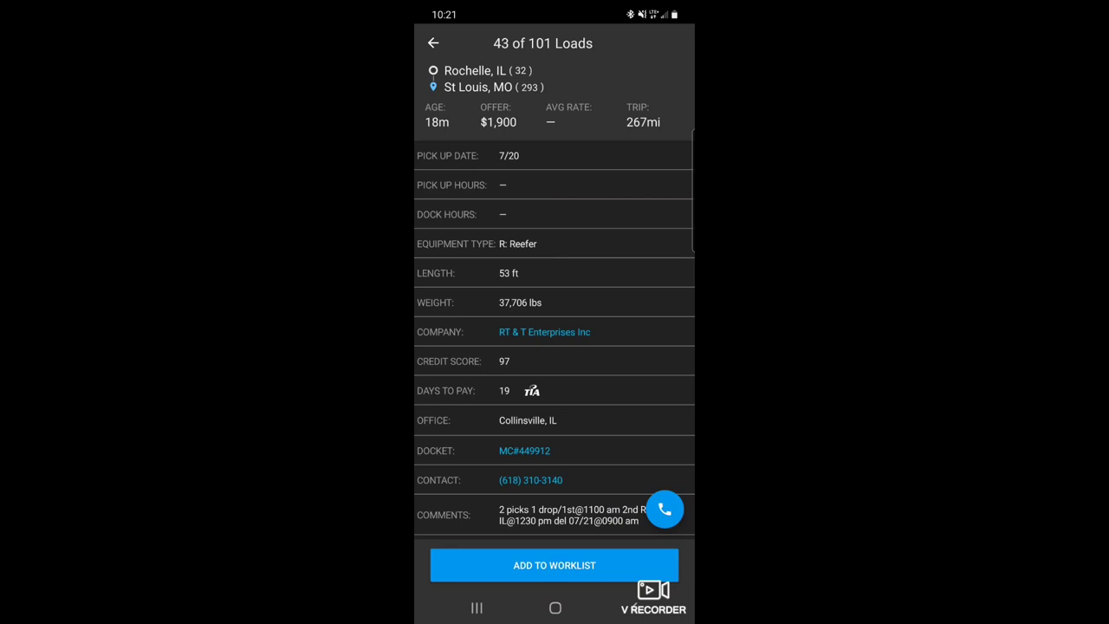
scroll(down, 3)
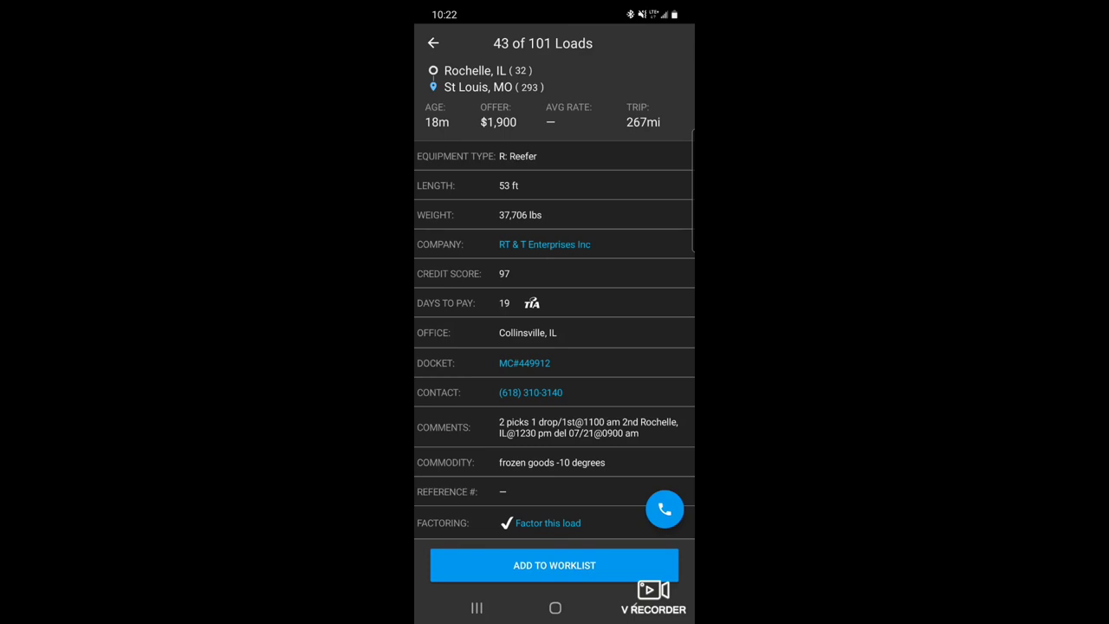
click(433, 43)
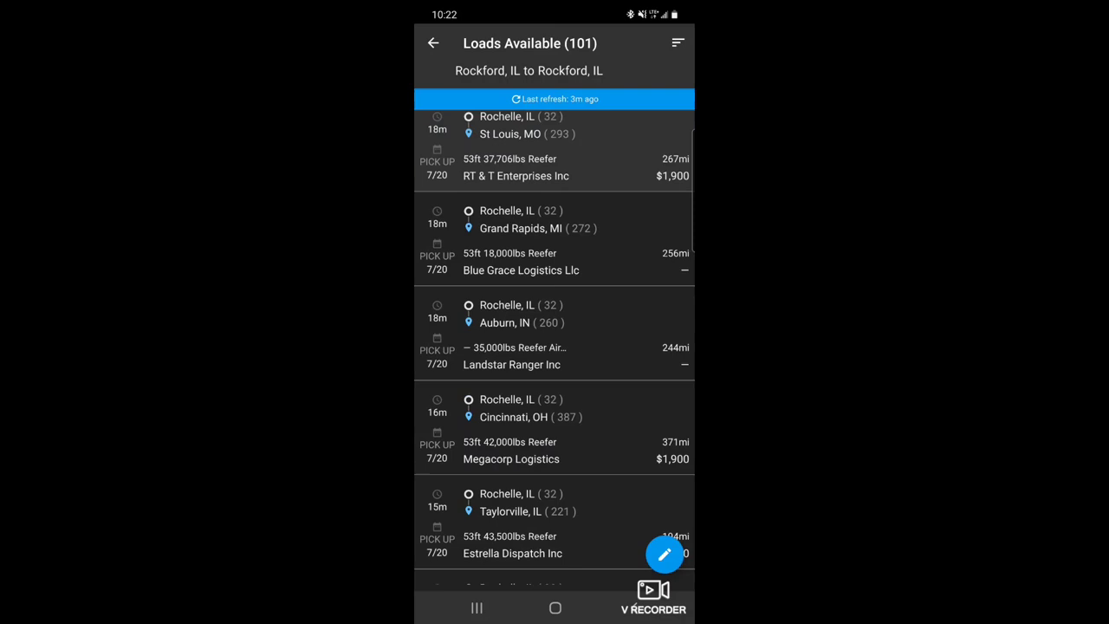
scroll(down, 3)
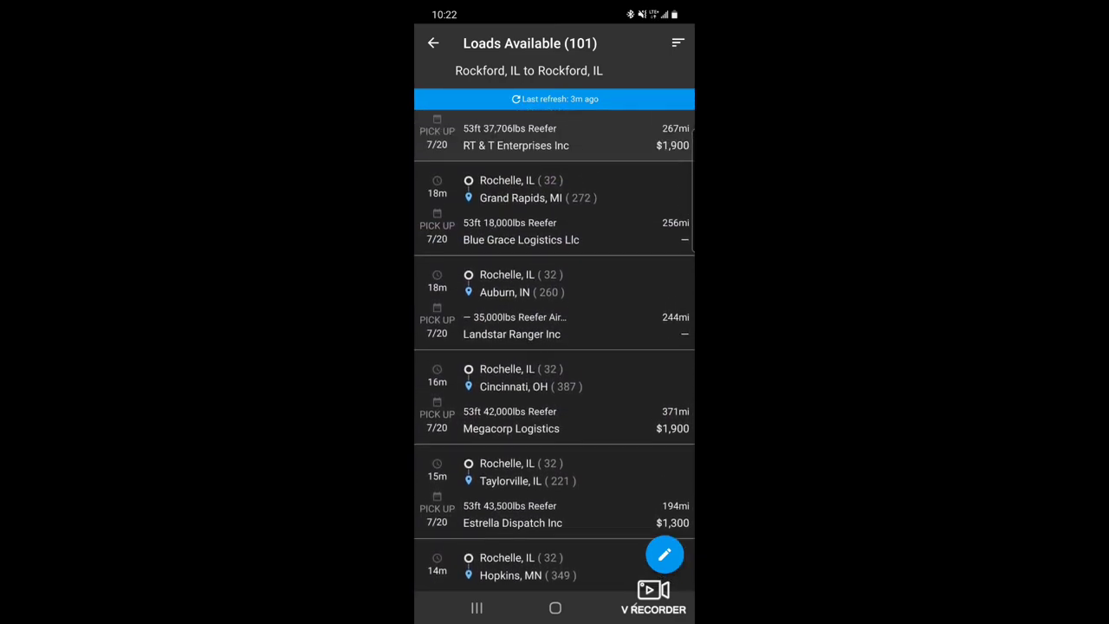
scroll(down, 3)
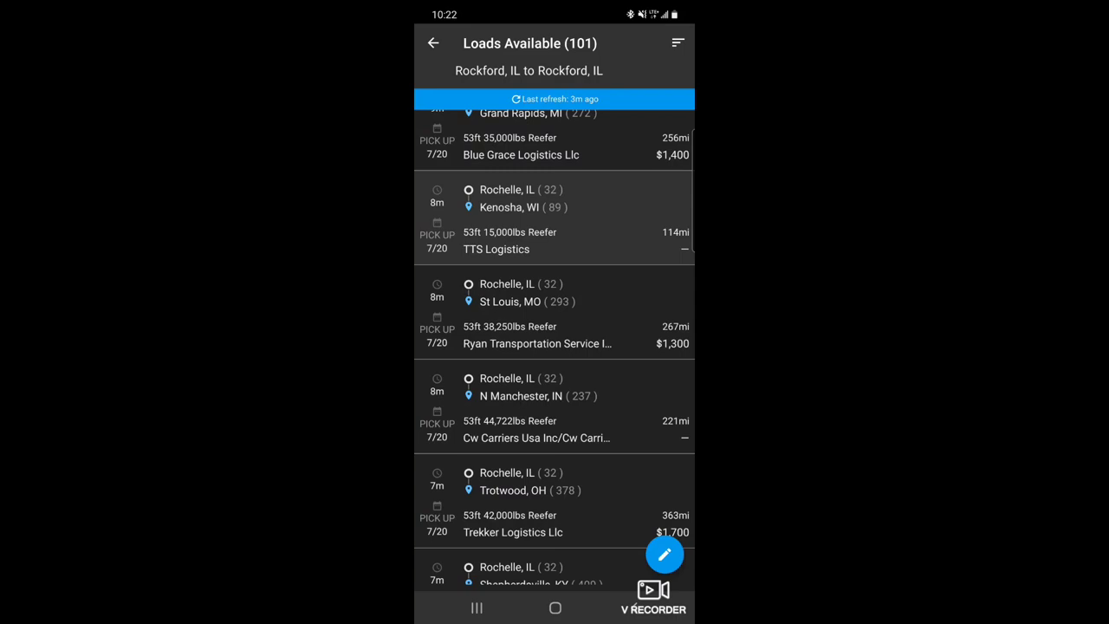
click(554, 311)
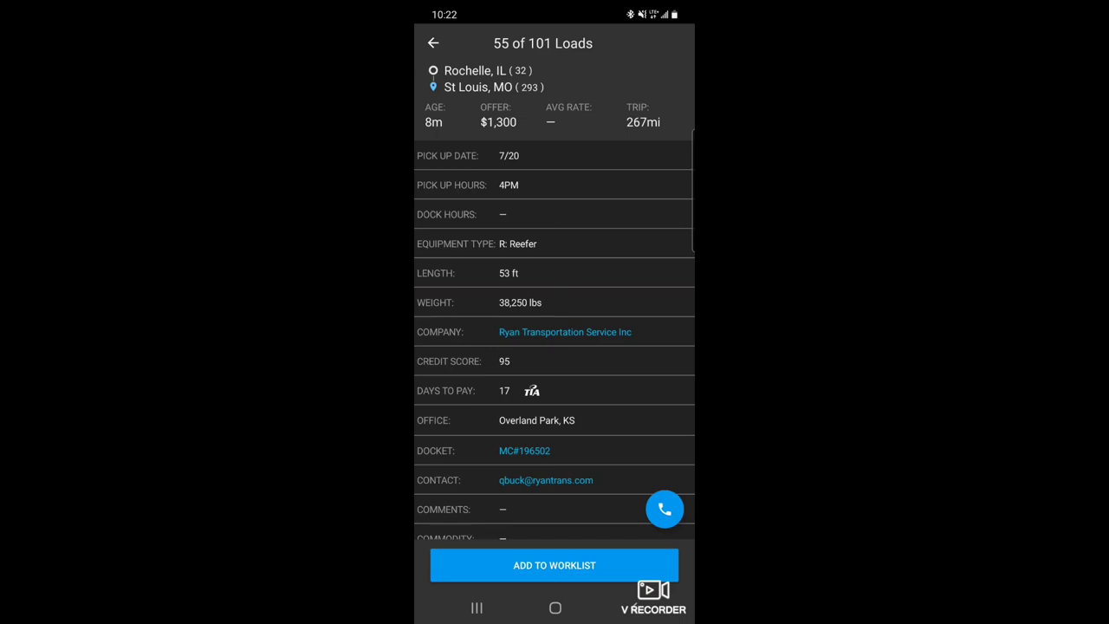
click(433, 43)
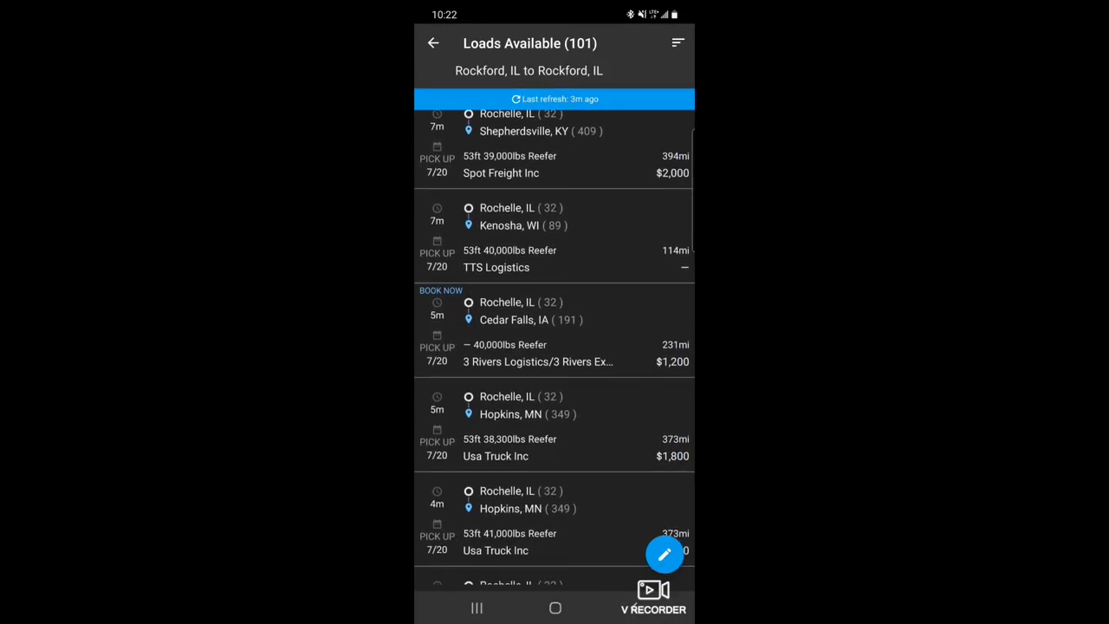
scroll(down, 3)
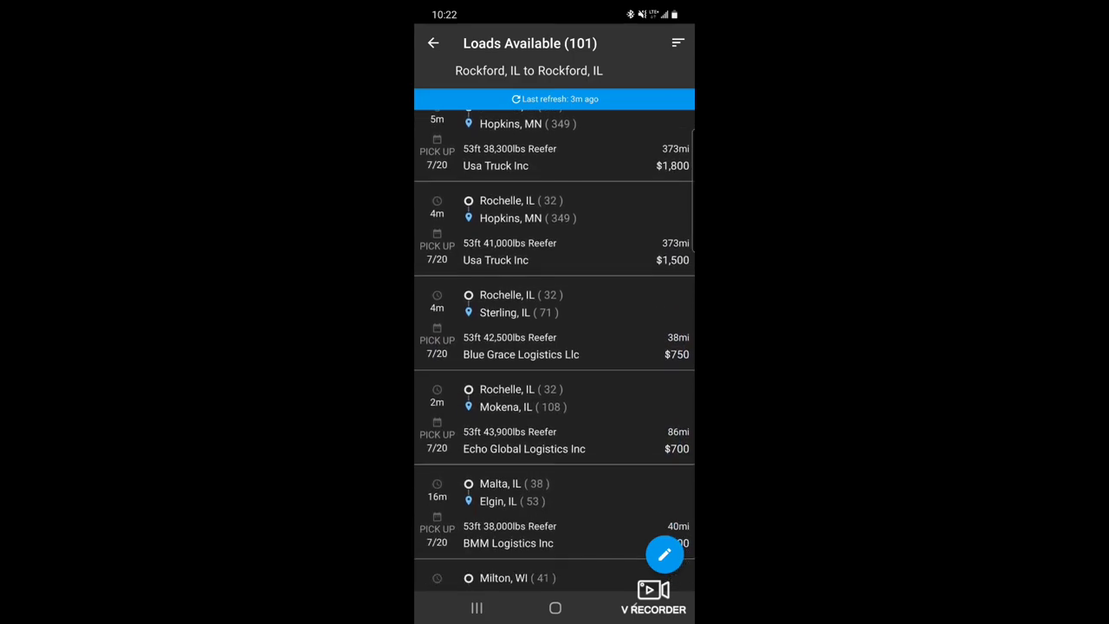
scroll(down, 3)
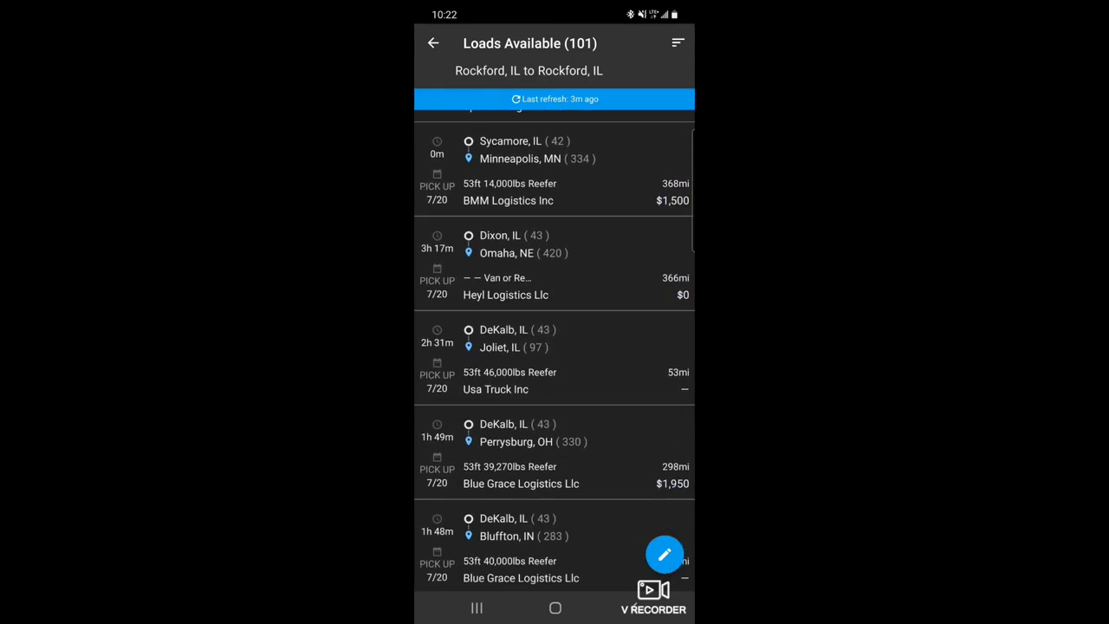
scroll(down, 3)
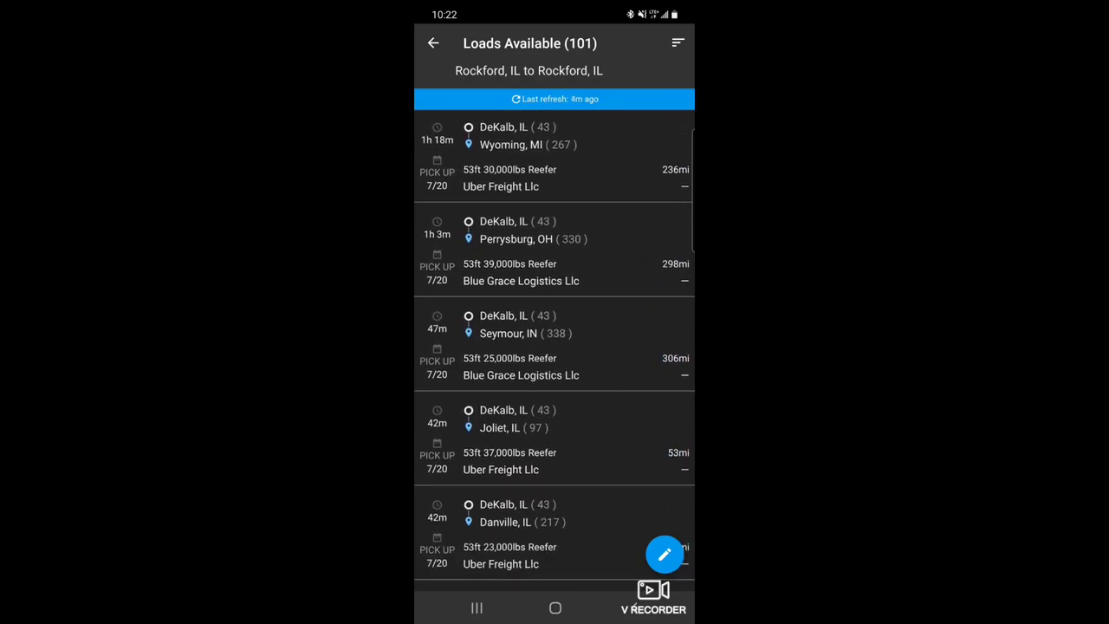
scroll(down, 3)
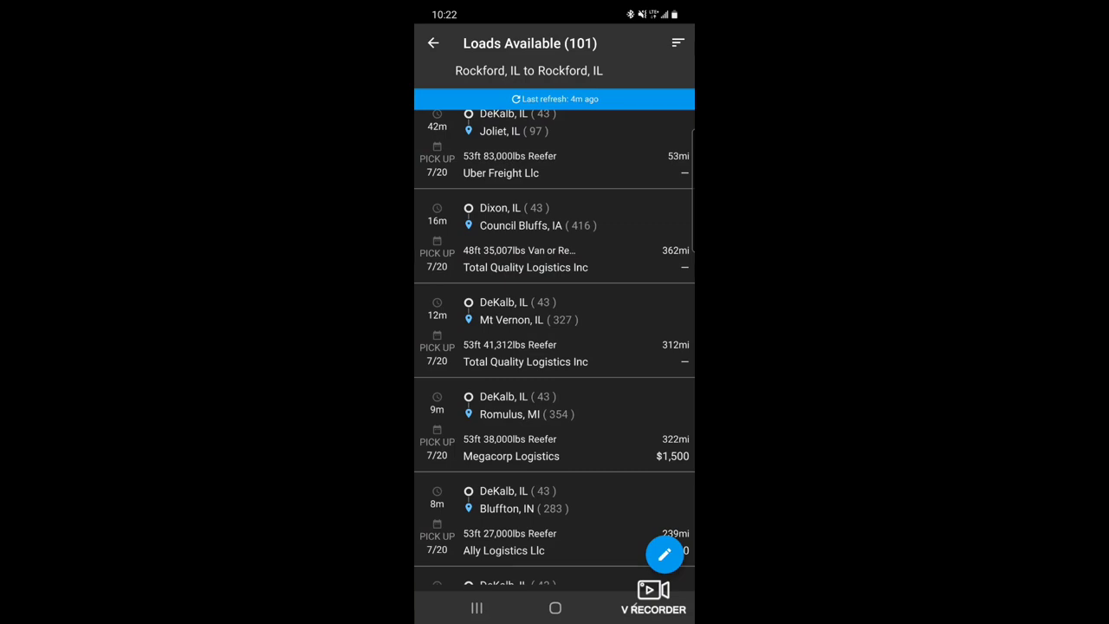
scroll(down, 3)
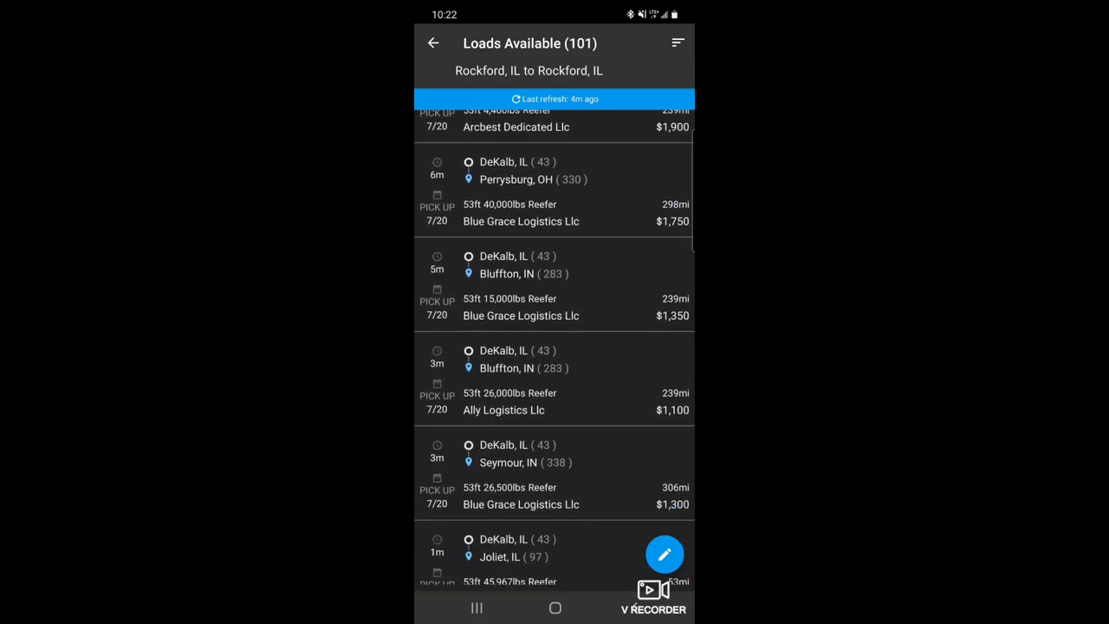
scroll(down, 3)
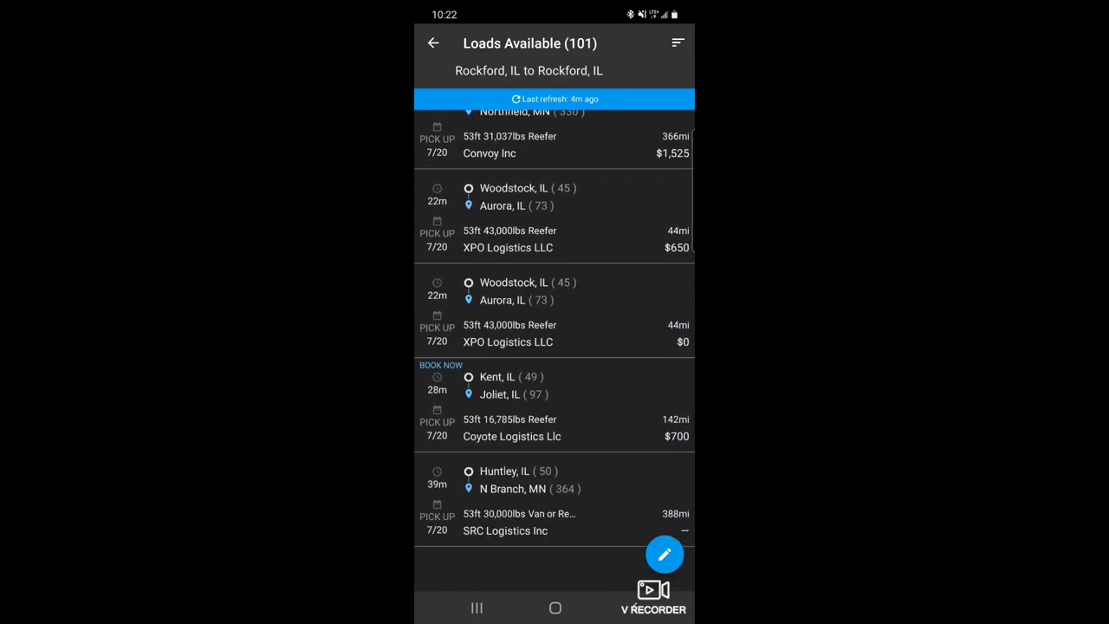
scroll(down, 3)
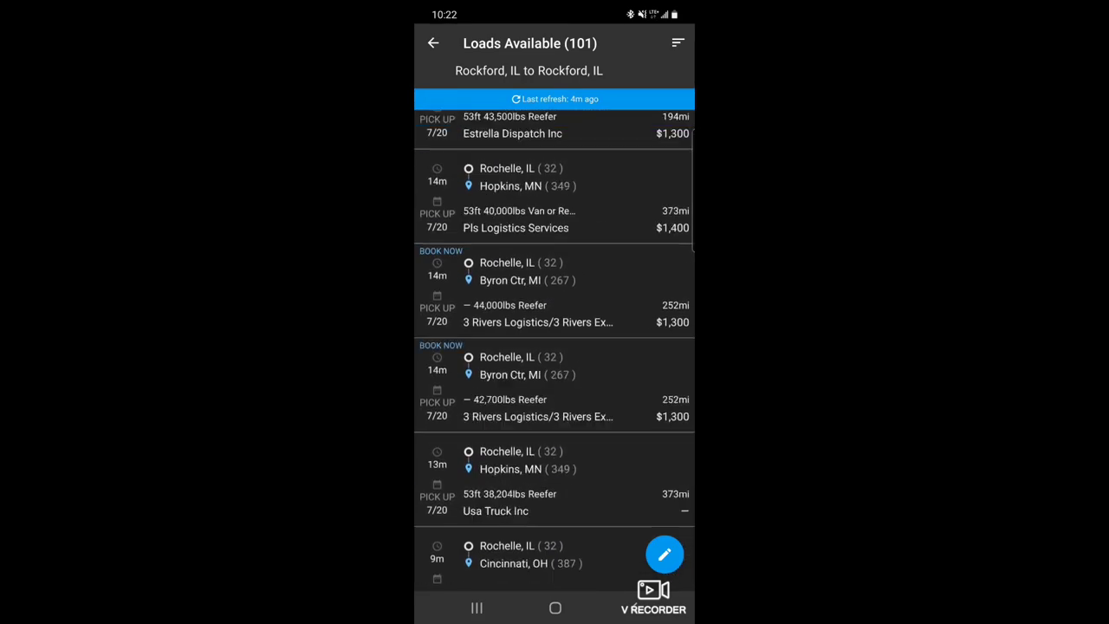
scroll(down, 3)
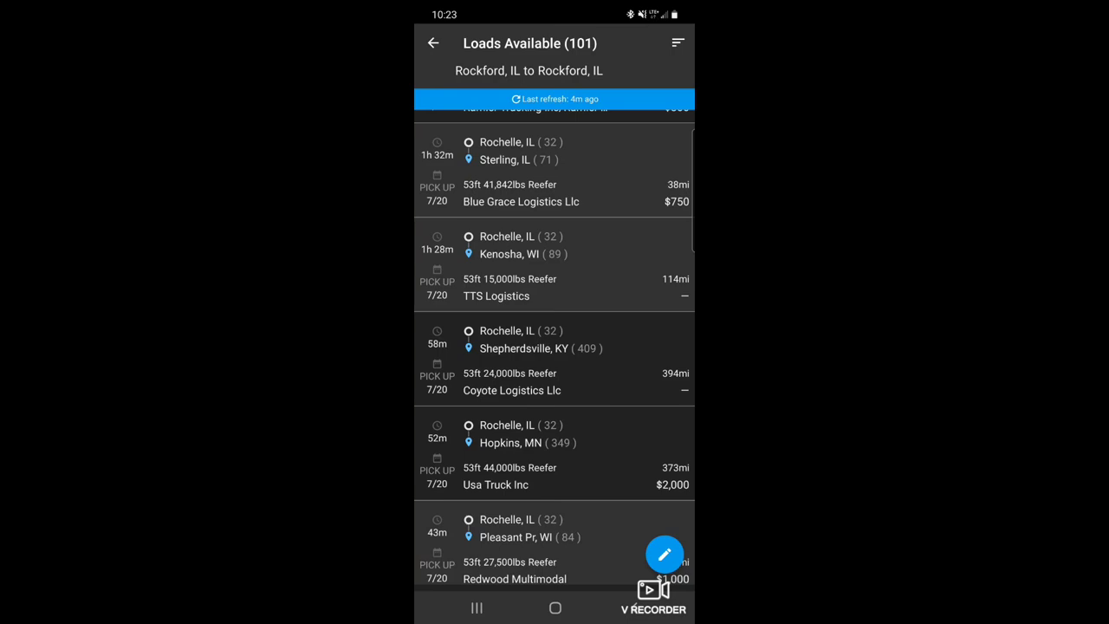
- Pull to refresh the results, now 100 loads led by Rockford reefer runs to Sterling and Auburn
scroll(down, 3)
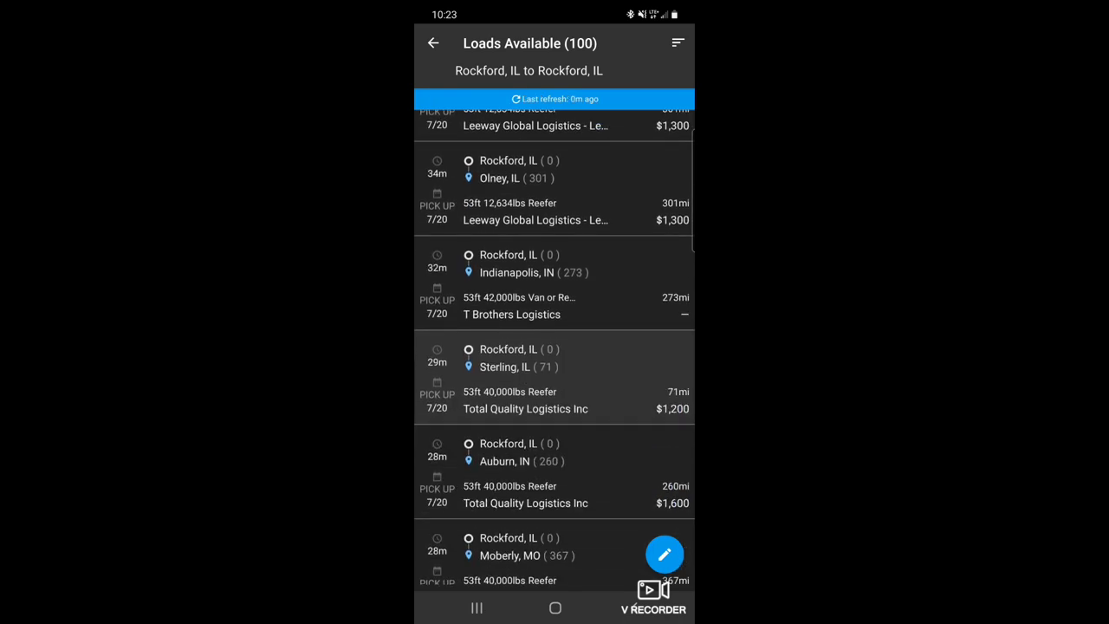
scroll(down, 3)
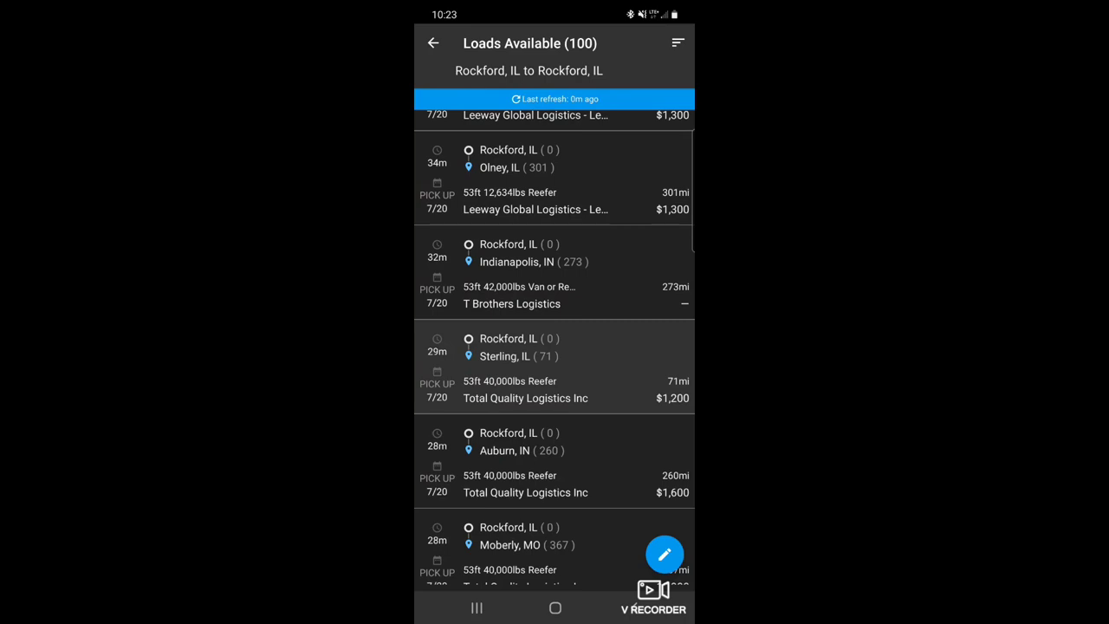
- Scroll the 102 Rockford loads, then pull down the phone's notification shade
scroll(down, 3)
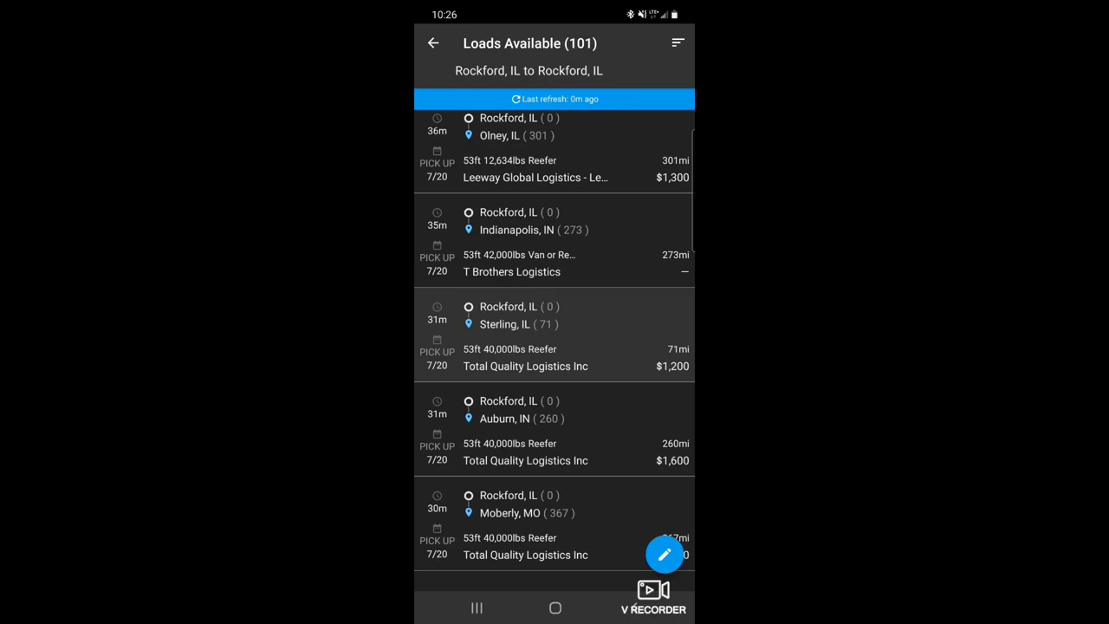
scroll(down, 3)
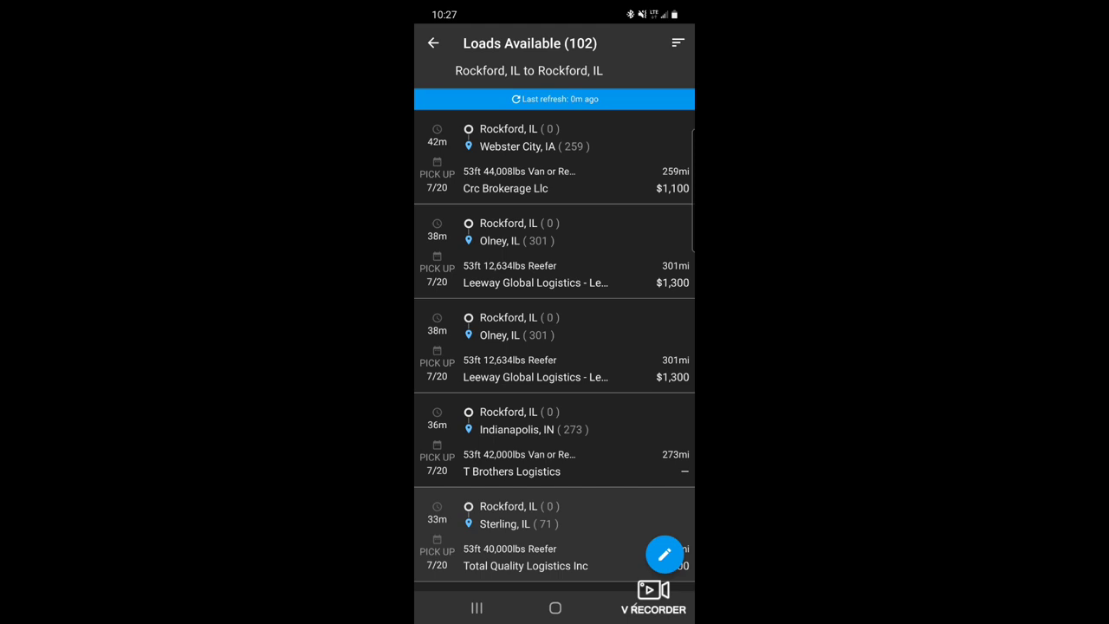
drag(554, 18, 554, 259)
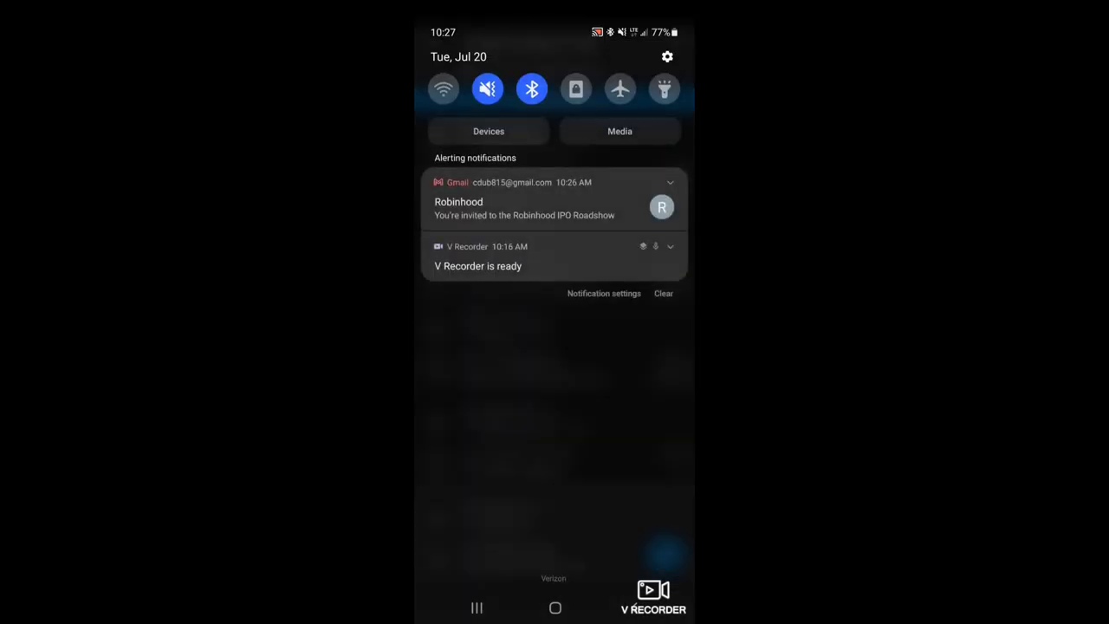